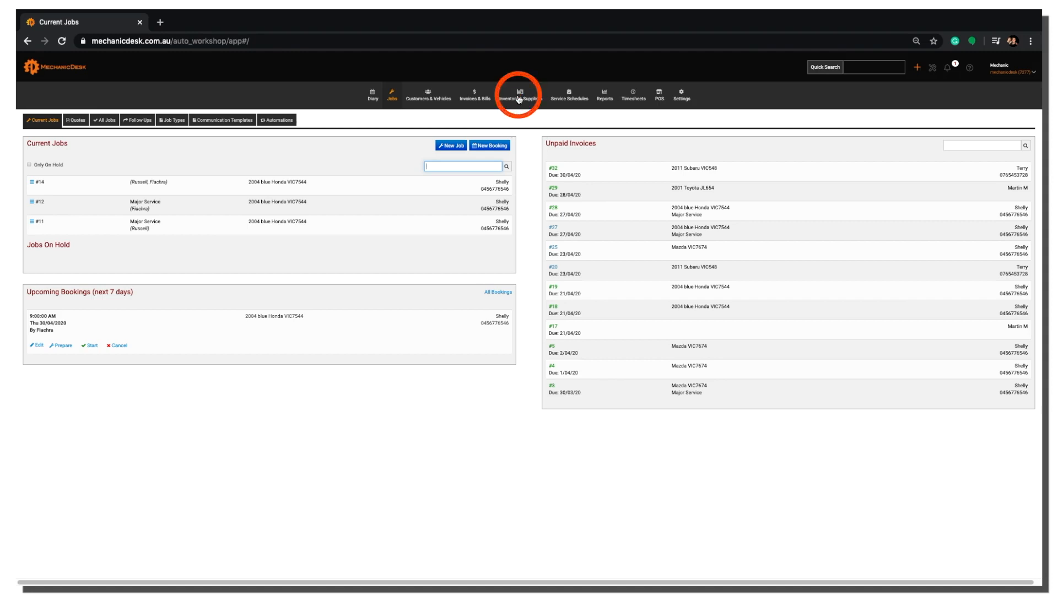
# Open the Inventory & Suppliers stock list, showing Brake fluid 4/4 and Consumables 3/3
pyautogui.click(520, 94)
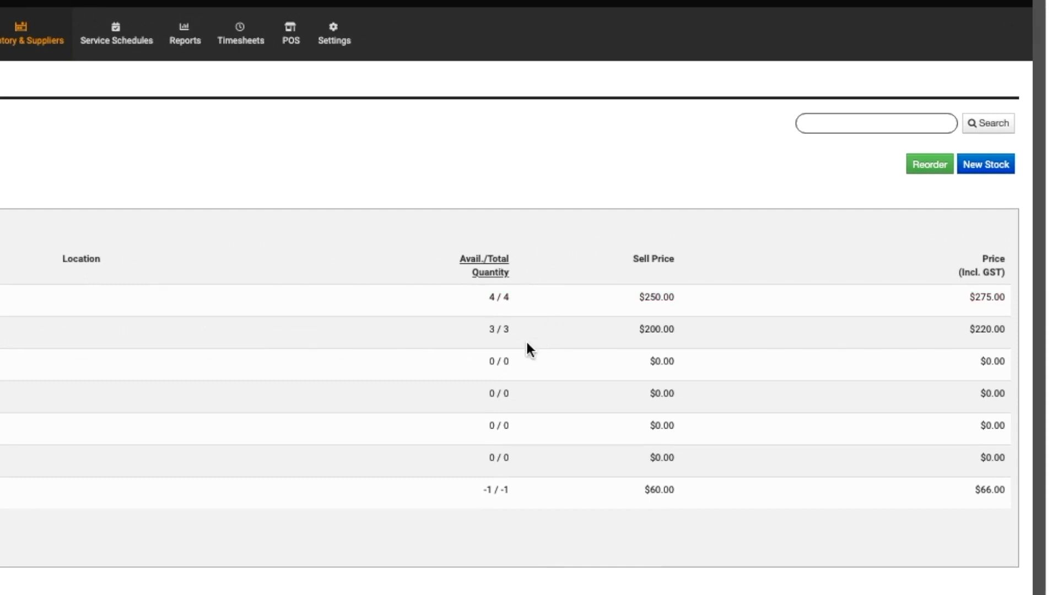
pyautogui.moveTo(511, 346)
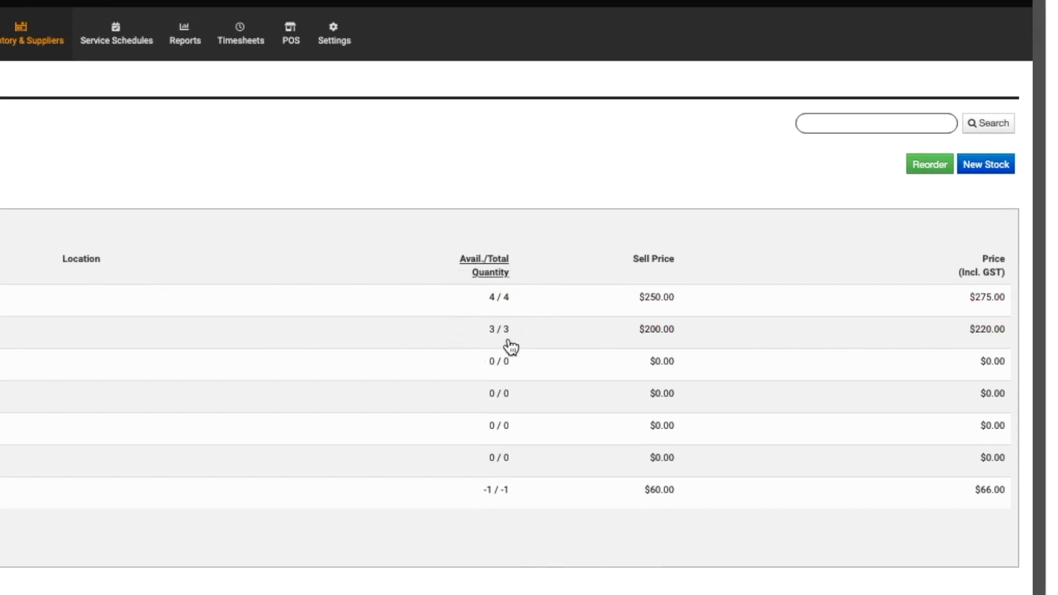
pyautogui.moveTo(432, 226)
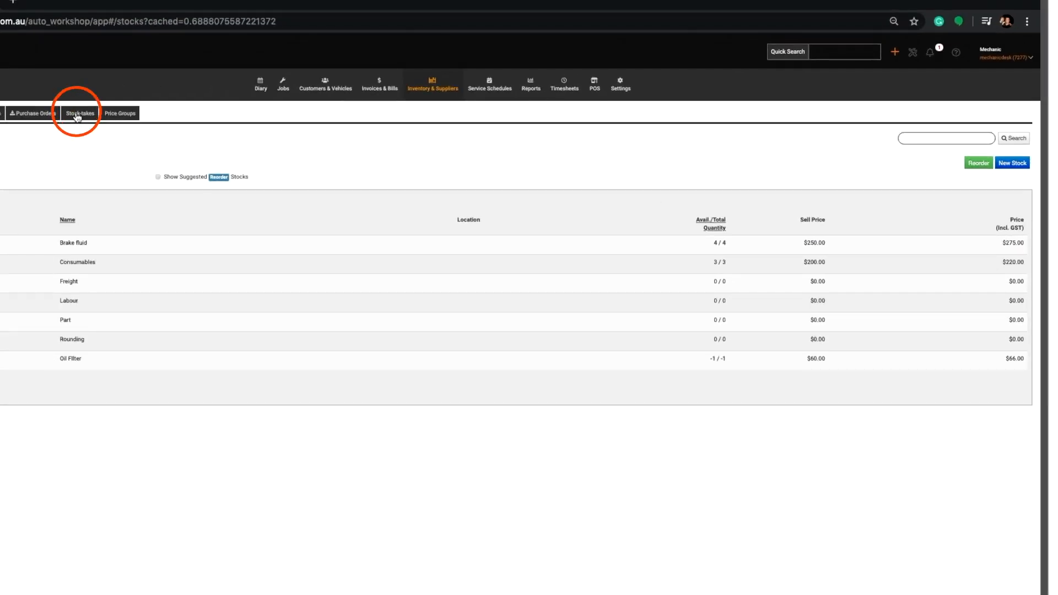
# Create a new stocktake with the default name 'Stocktake 30/04/2020'
pyautogui.click(79, 112)
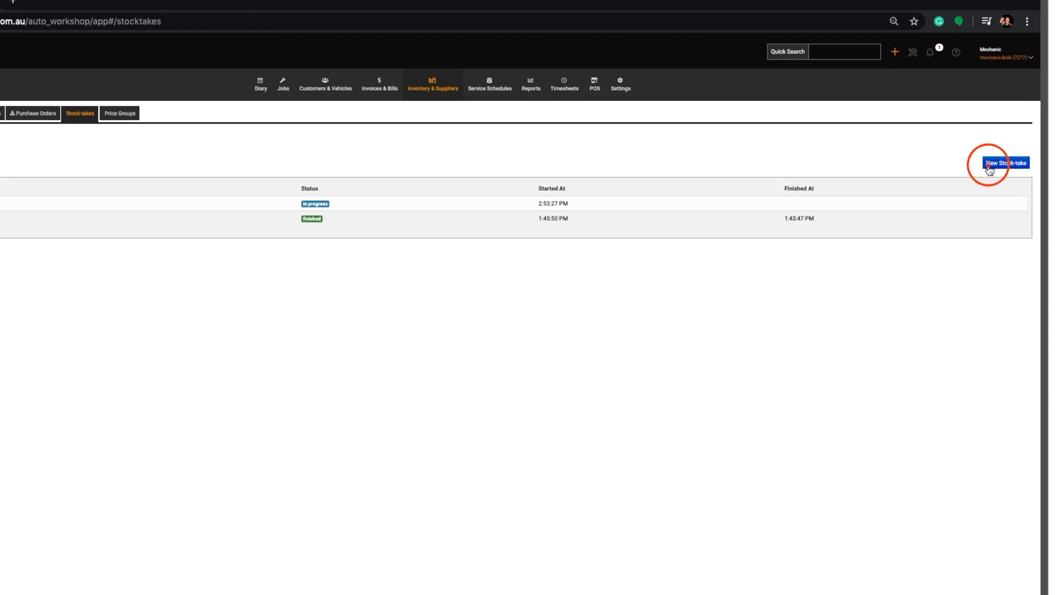
pyautogui.click(1004, 163)
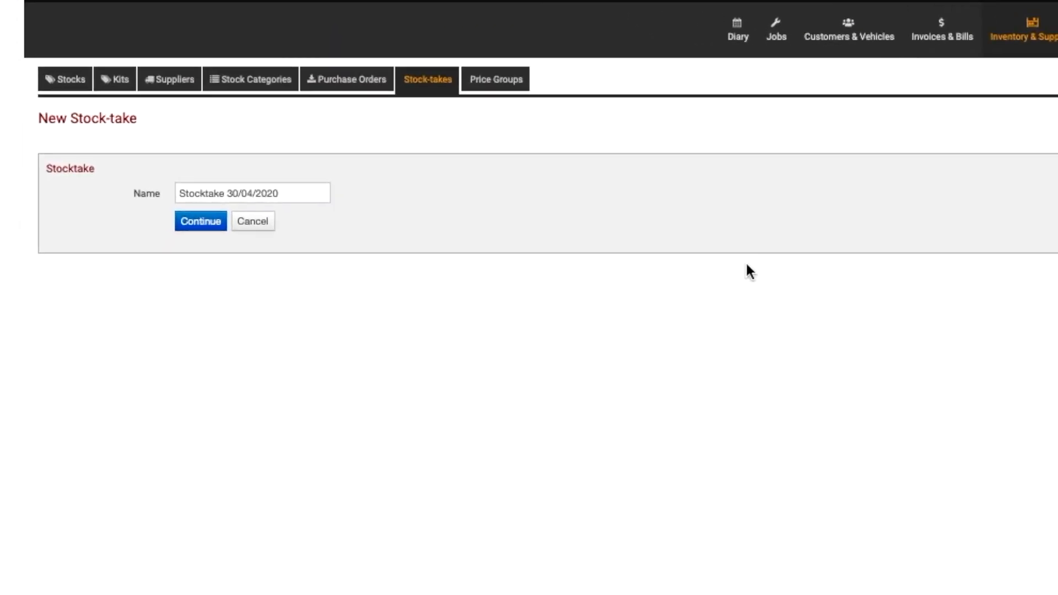
pyautogui.click(200, 220)
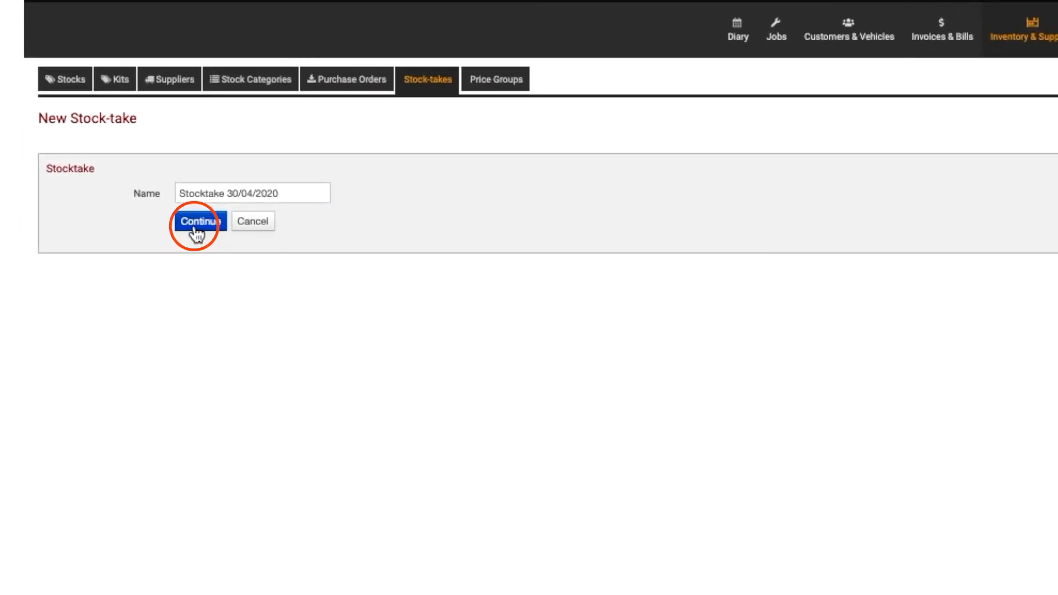
pyautogui.click(199, 222)
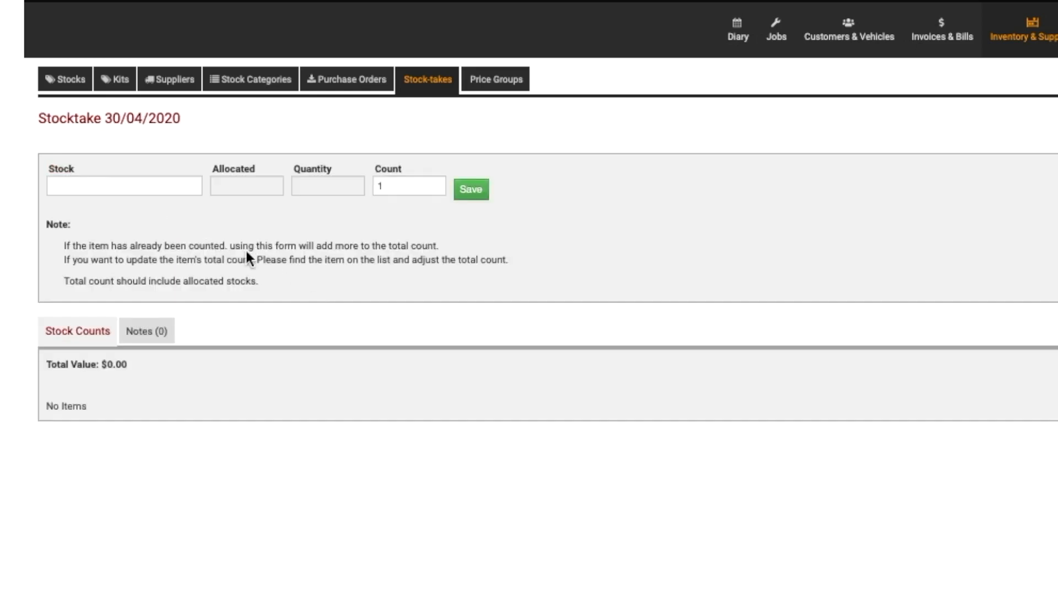
# Count Consumables (b5-002) as 2 and Brake fluid as 3, saving each
pyautogui.write('B5')
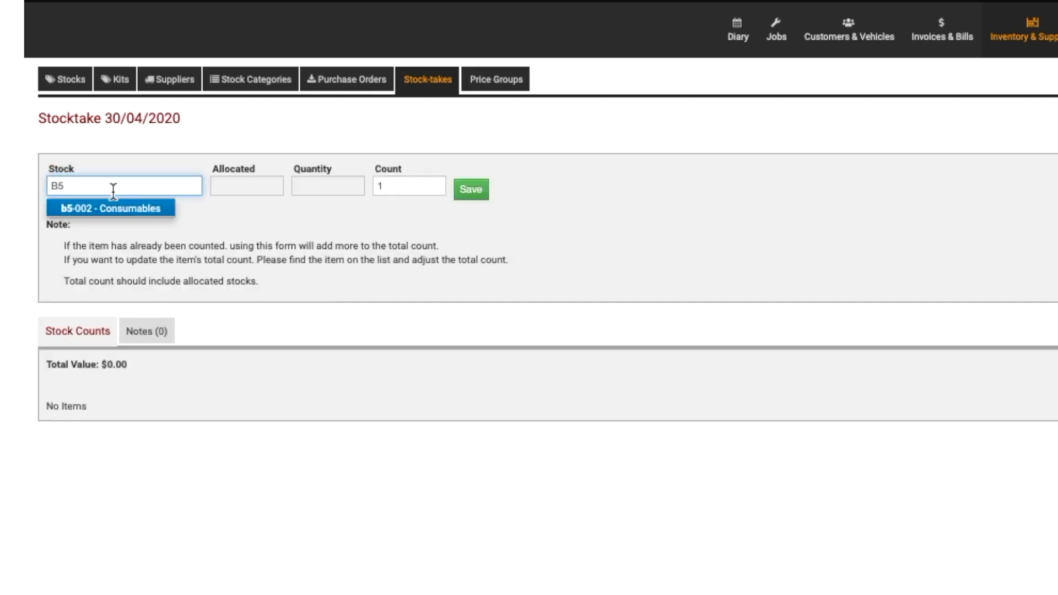
pyautogui.click(109, 208)
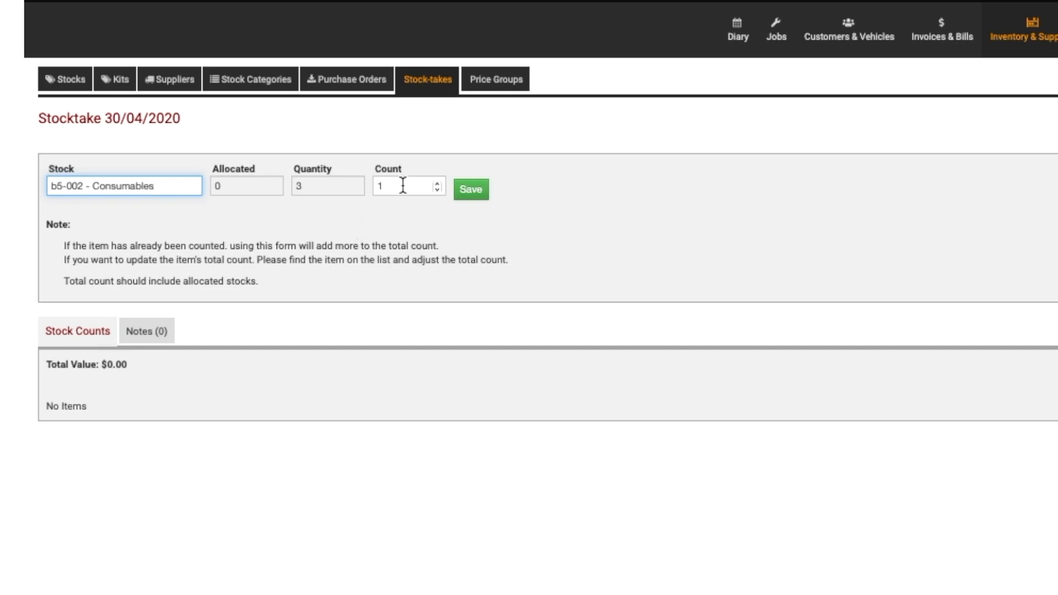
pyautogui.write('2')
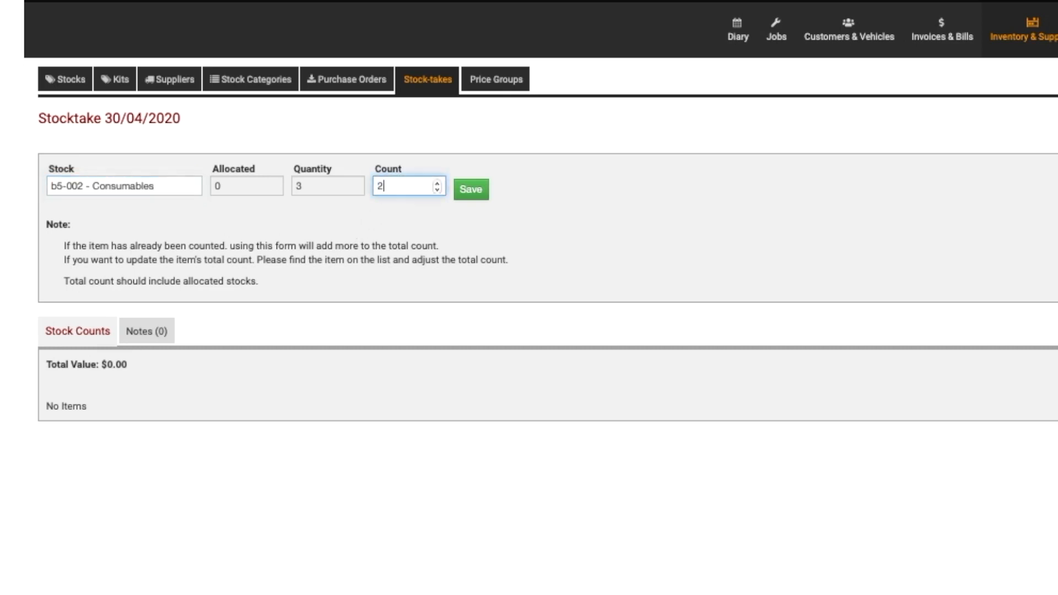
pyautogui.click(470, 189)
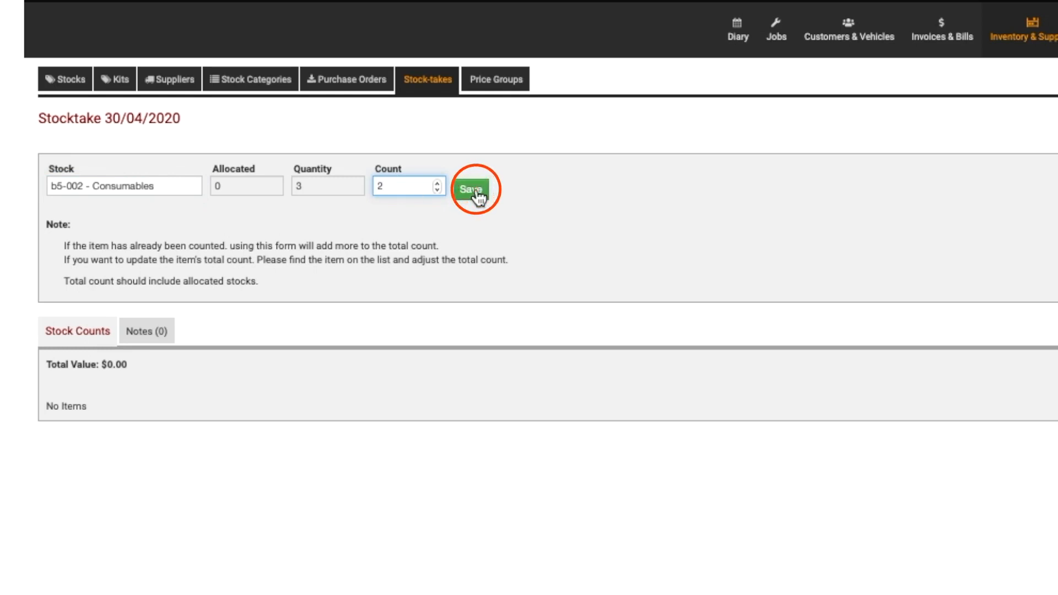
pyautogui.click(469, 189)
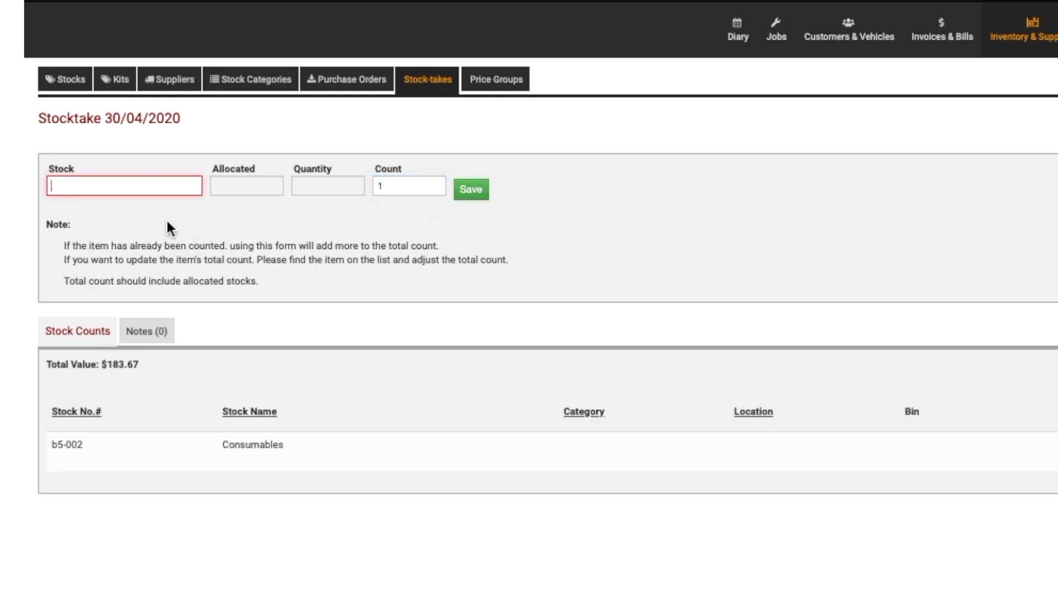
pyautogui.write('A6-002 - Brake fluid')
pyautogui.click(409, 186)
pyautogui.write('3')
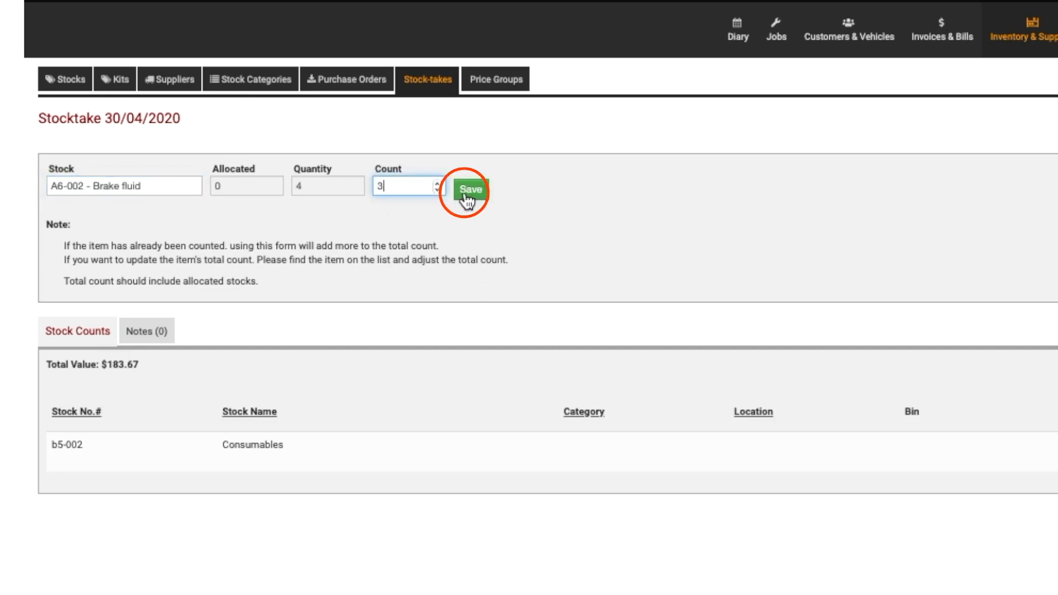
pyautogui.click(470, 189)
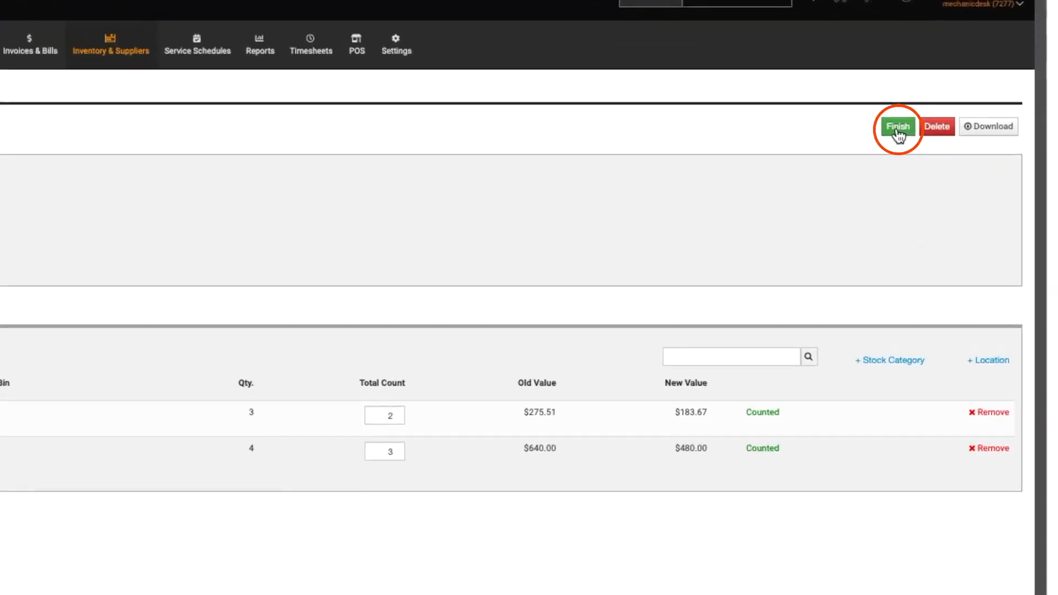
# Finish the stocktake with 'Set quantity to 0' for uncounted items and confirm
pyautogui.click(897, 127)
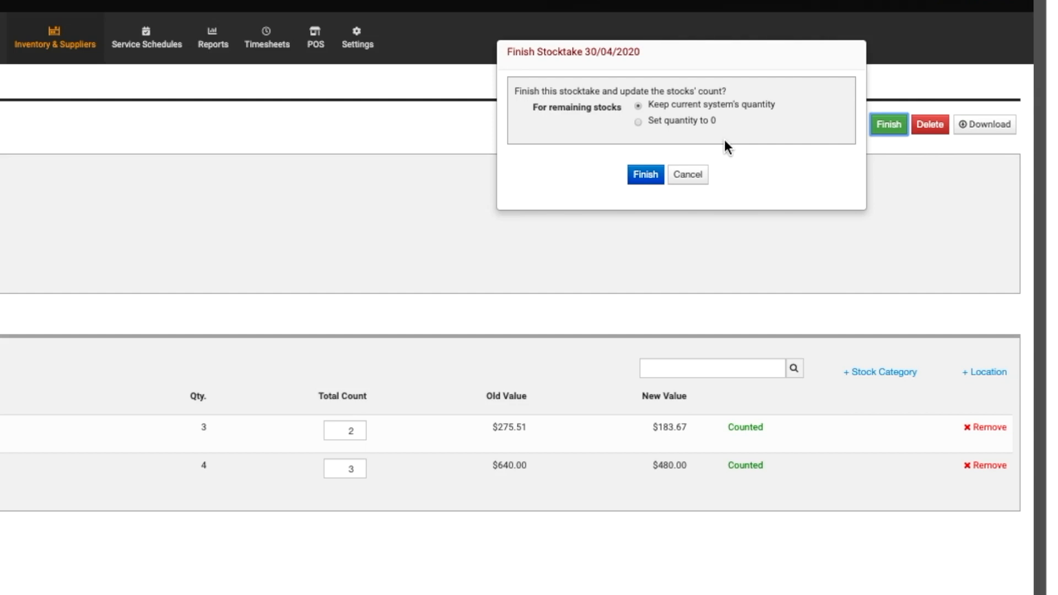
pyautogui.moveTo(663, 139)
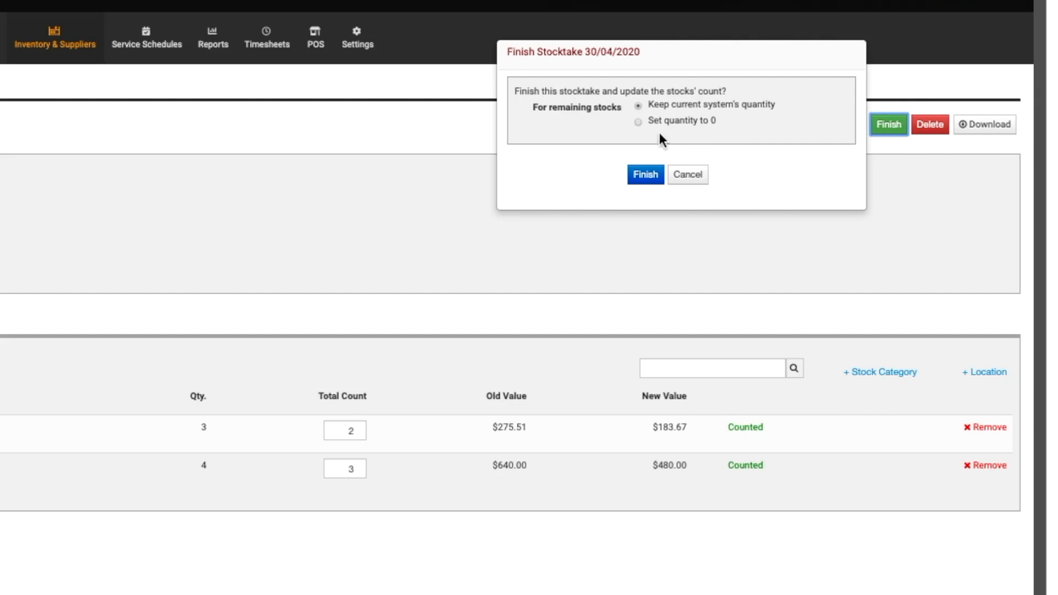
pyautogui.click(638, 121)
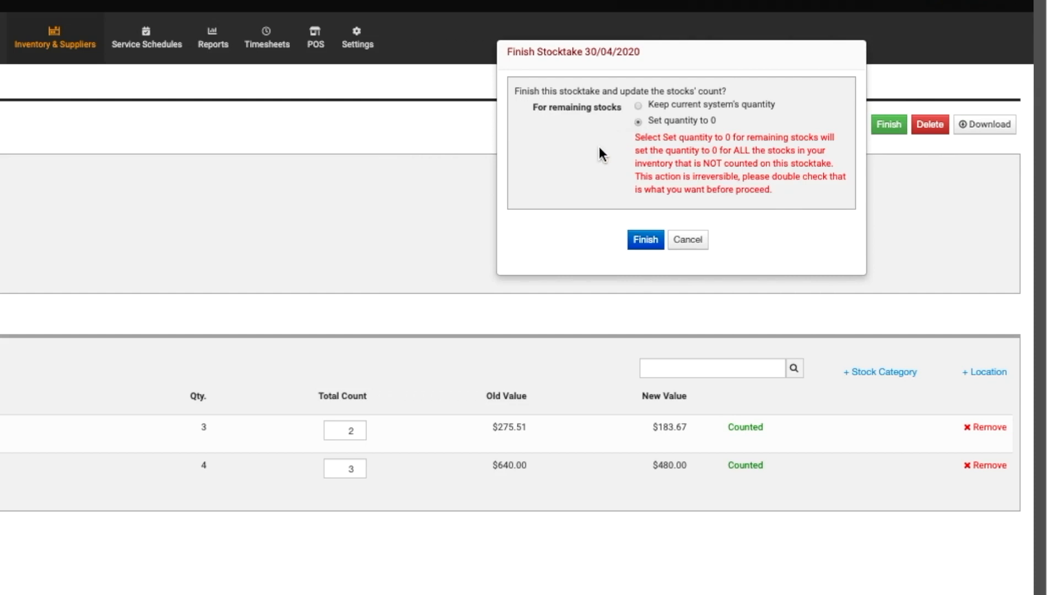
pyautogui.moveTo(601, 154)
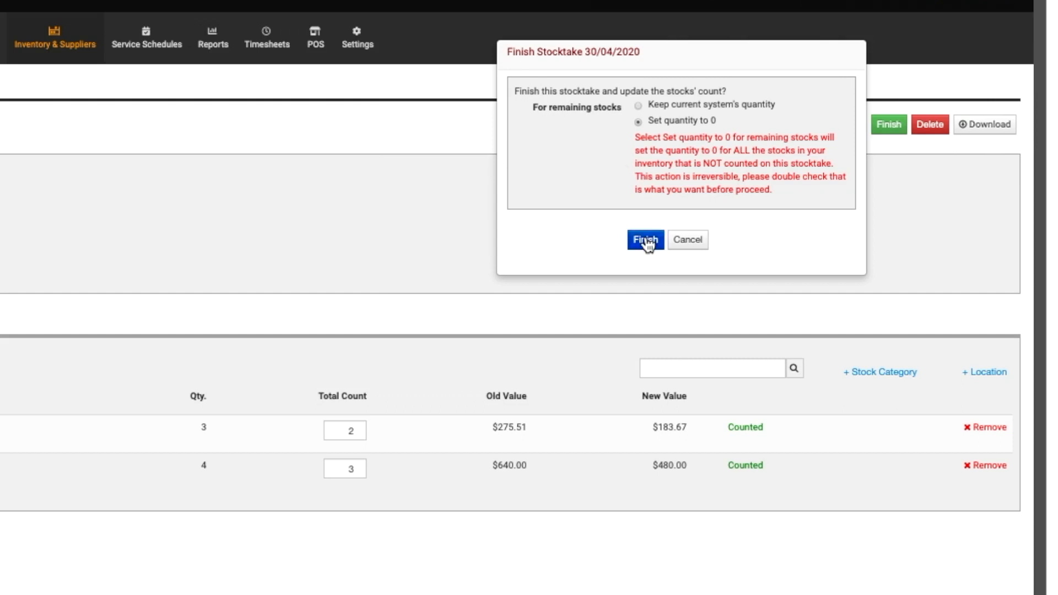
pyautogui.click(644, 240)
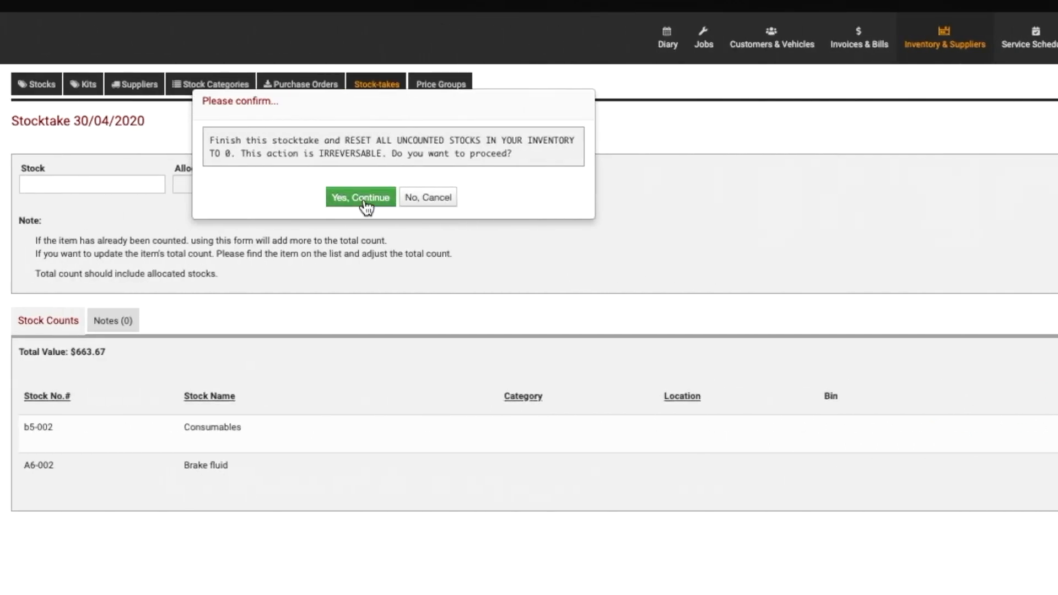
pyautogui.click(360, 197)
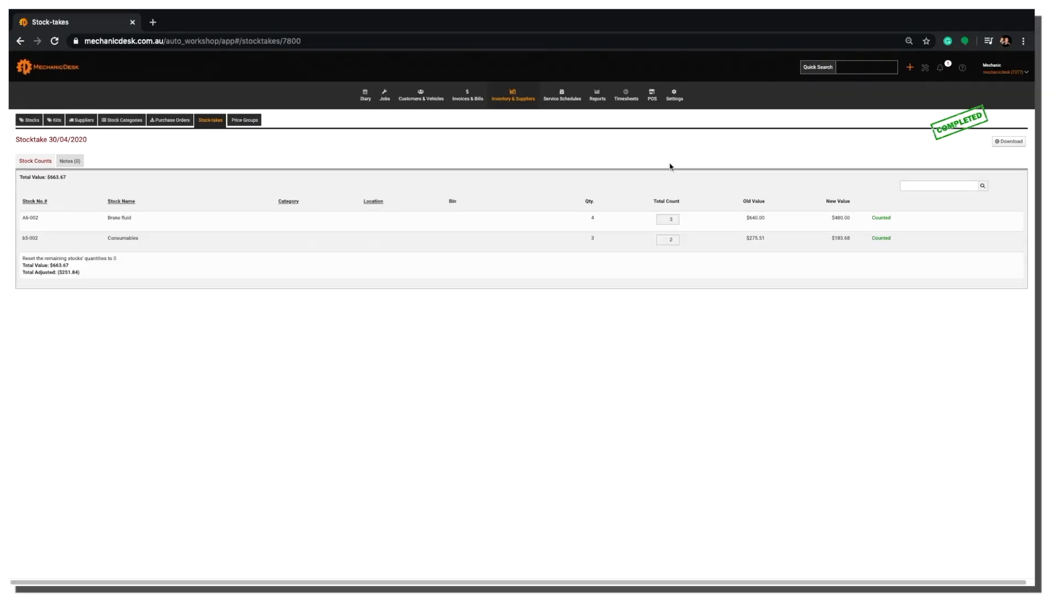
pyautogui.moveTo(708, 199)
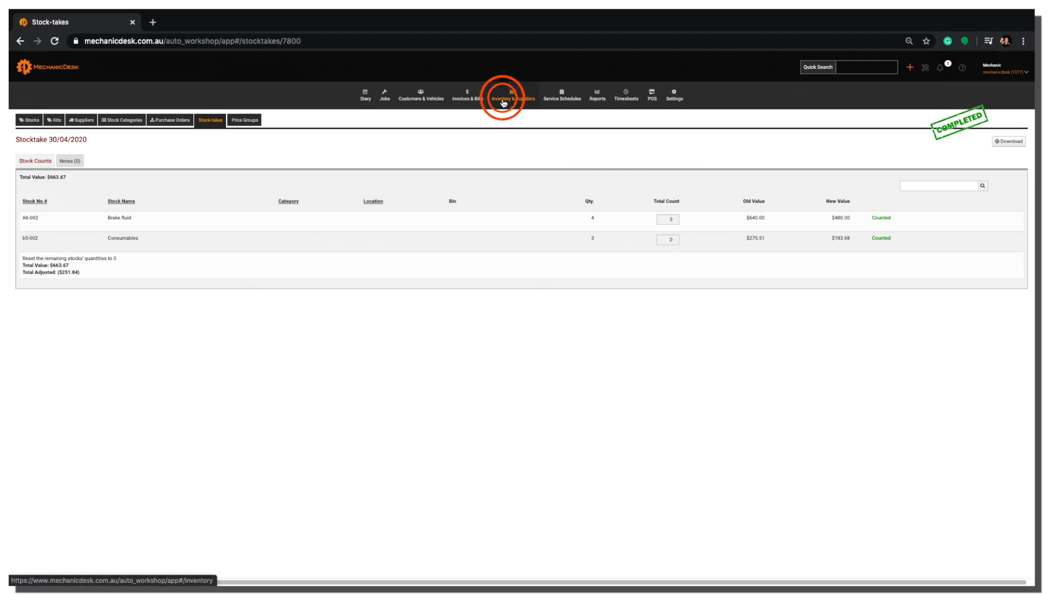
# Return to Inventory & Suppliers to see Brake fluid 3/3 and Consumables 2/2
pyautogui.click(513, 95)
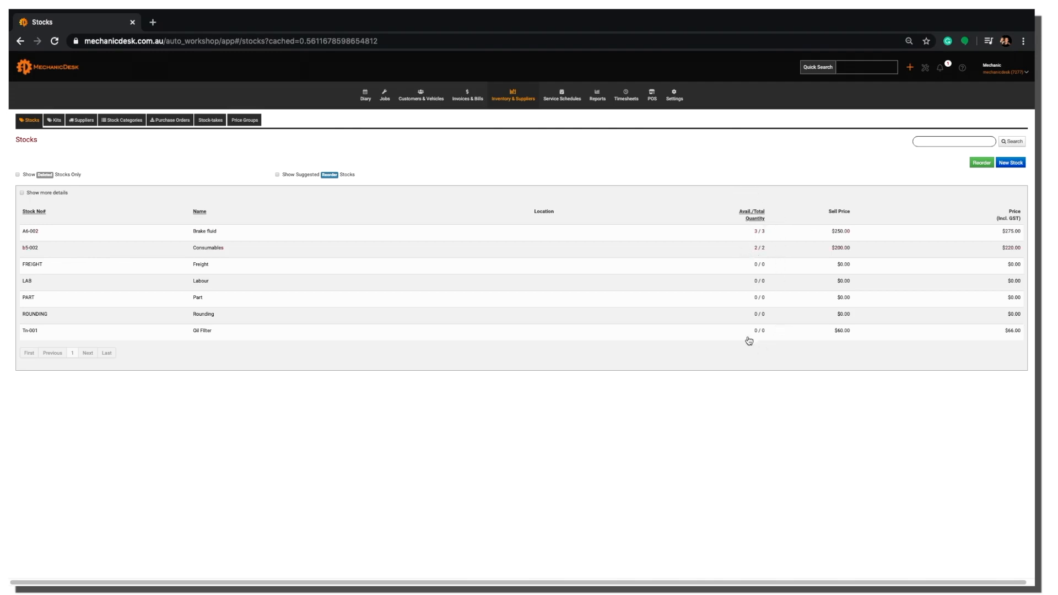
pyautogui.moveTo(789, 318)
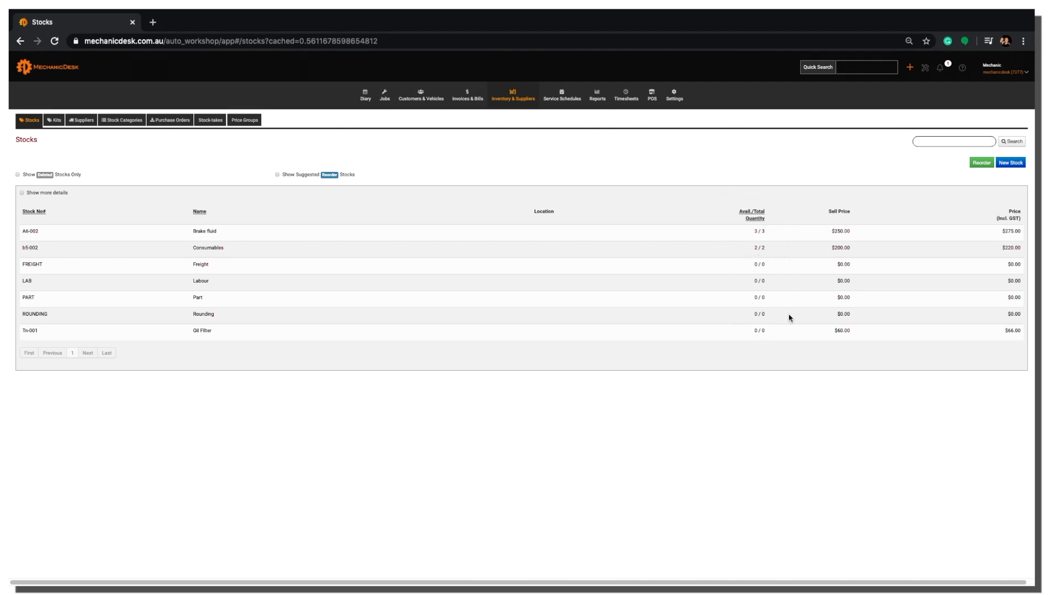